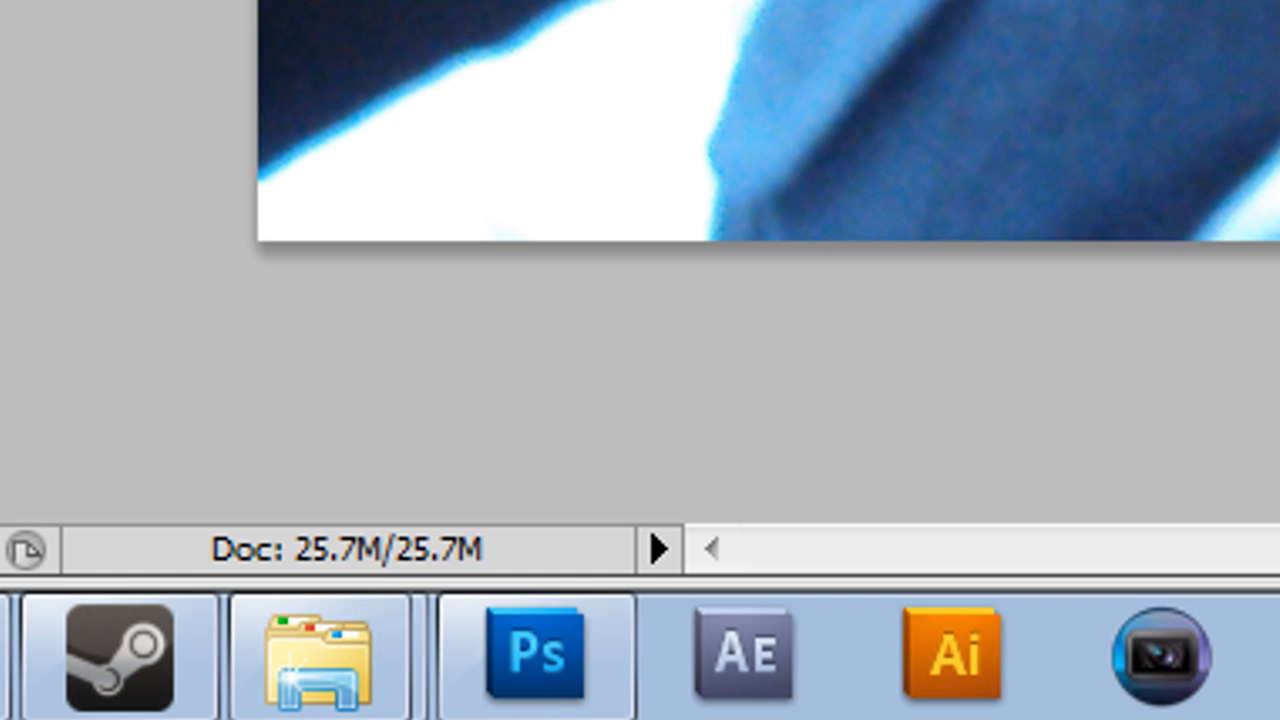
Draw an elliptical marquee selection enclosing the child's face.
{"action": "left_click", "coordinate": [536, 656]}
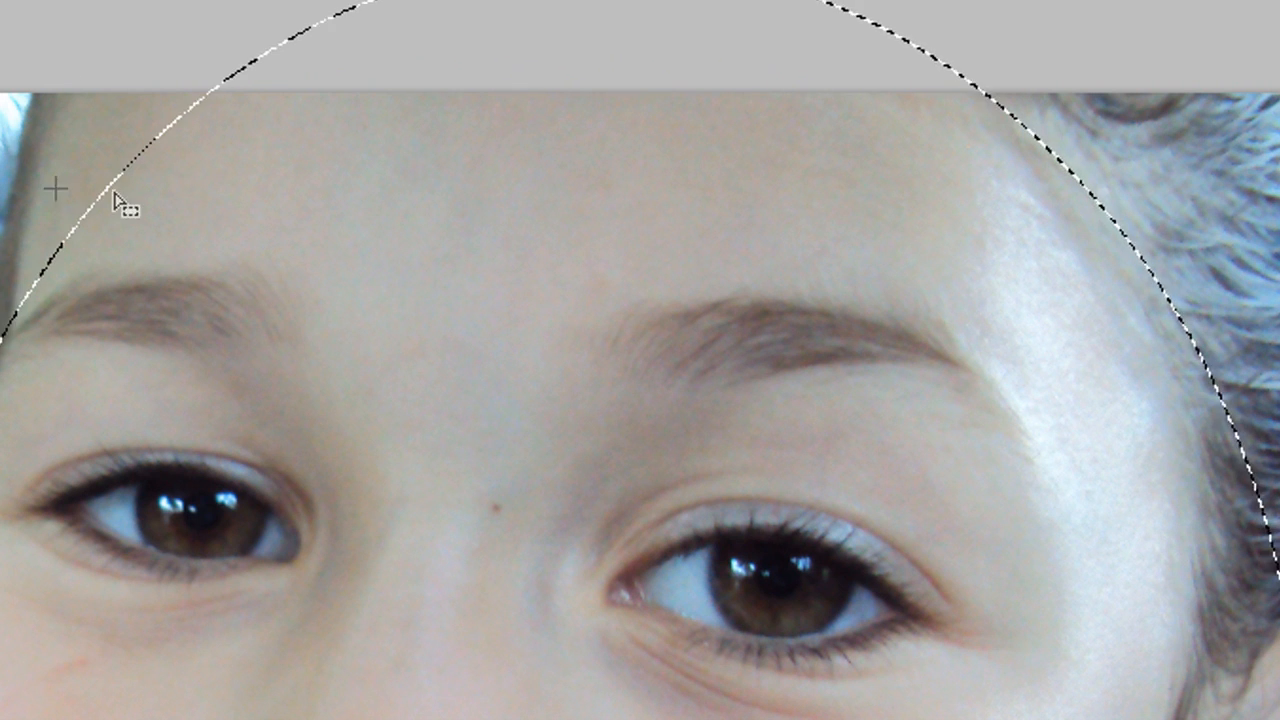
Invert the face selection and bring up the Gaussian Blur filter for the background.
{"action": "left_click", "coordinate": [268, 40]}
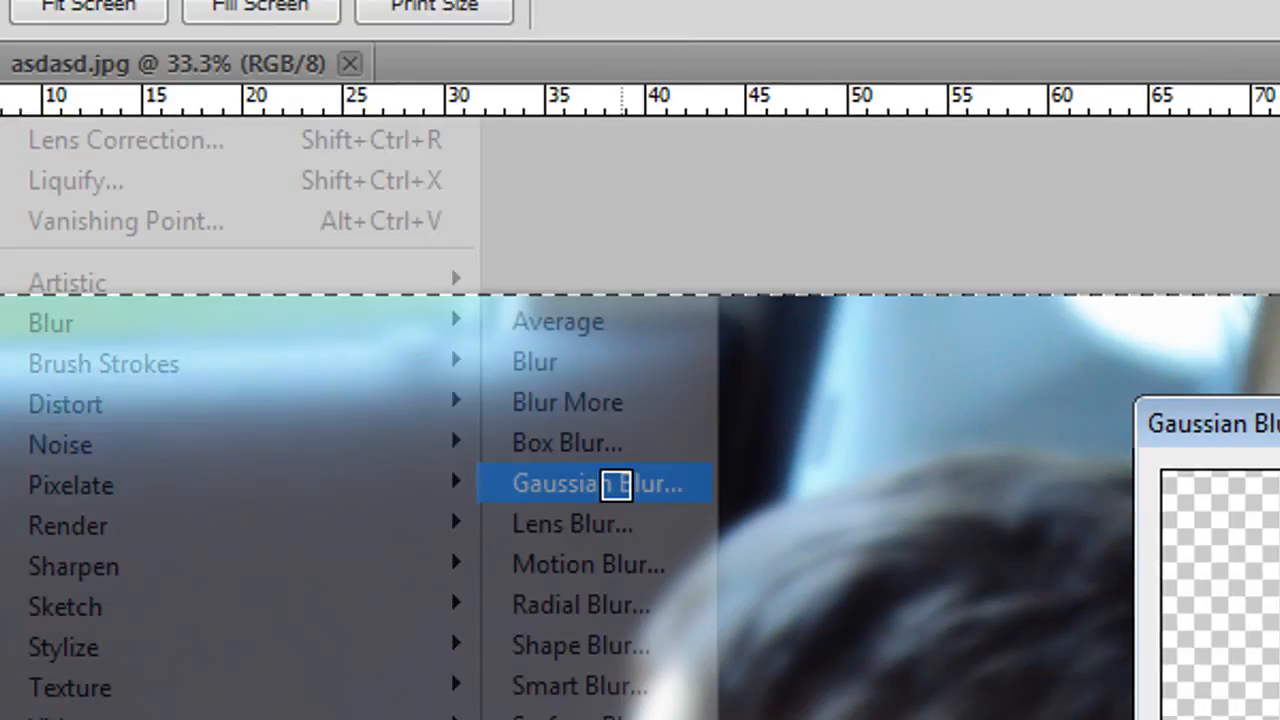
Blur the background with a 10-pixel Gaussian blur, then bring up Levels.
{"action": "left_click", "coordinate": [596, 482]}
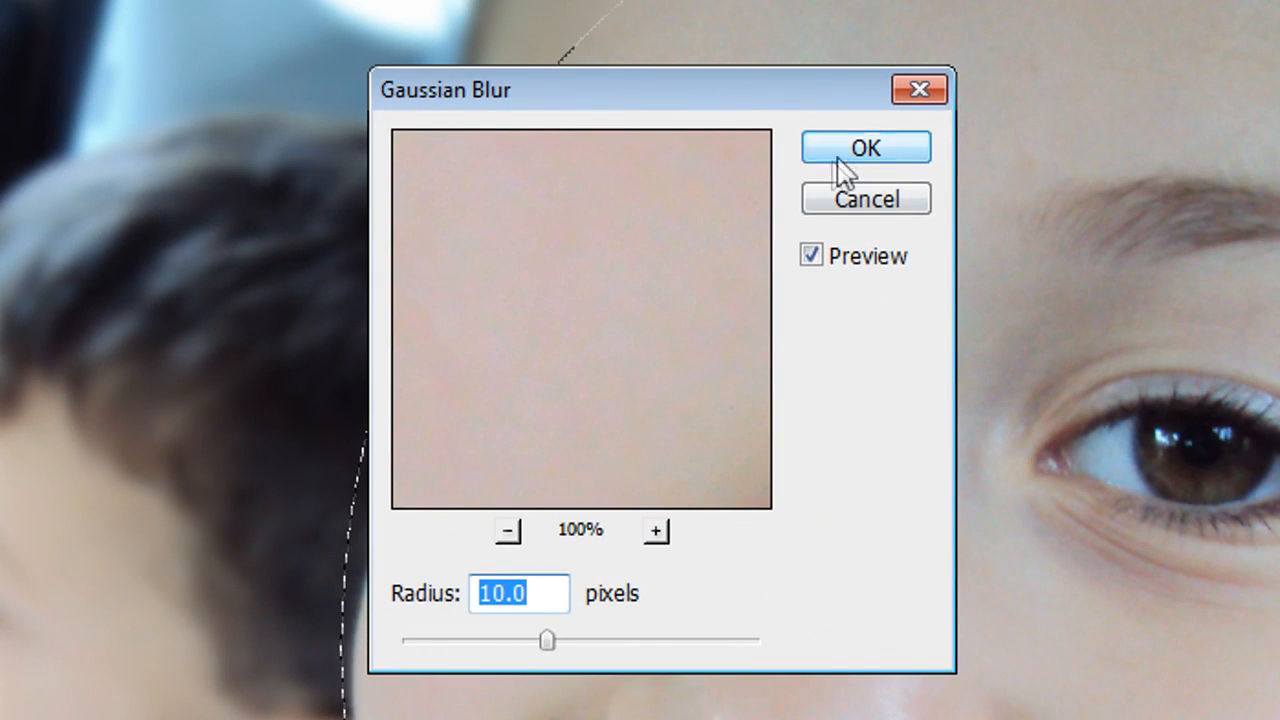
{"action": "left_click", "coordinate": [864, 148]}
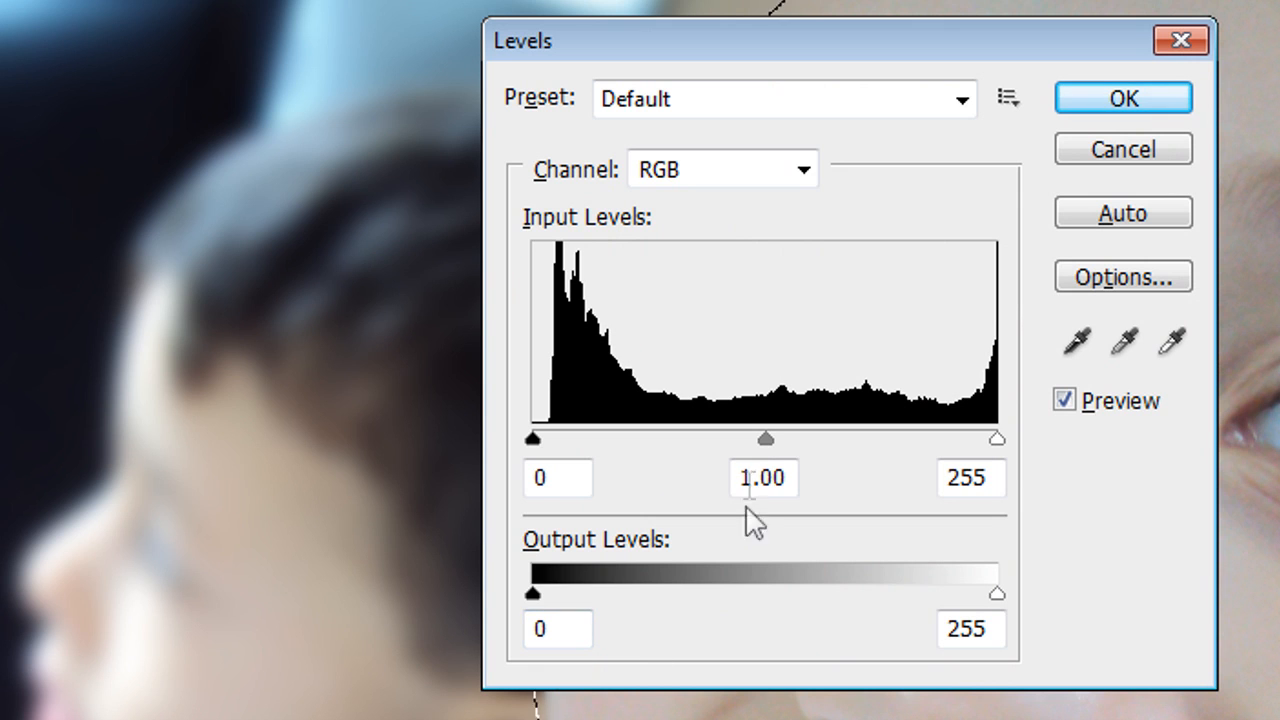
Darken the blurred background by setting the Levels midtone input to 0.86.
{"action": "left_click_drag", "start_coordinate": [764, 438], "coordinate": [778, 440]}
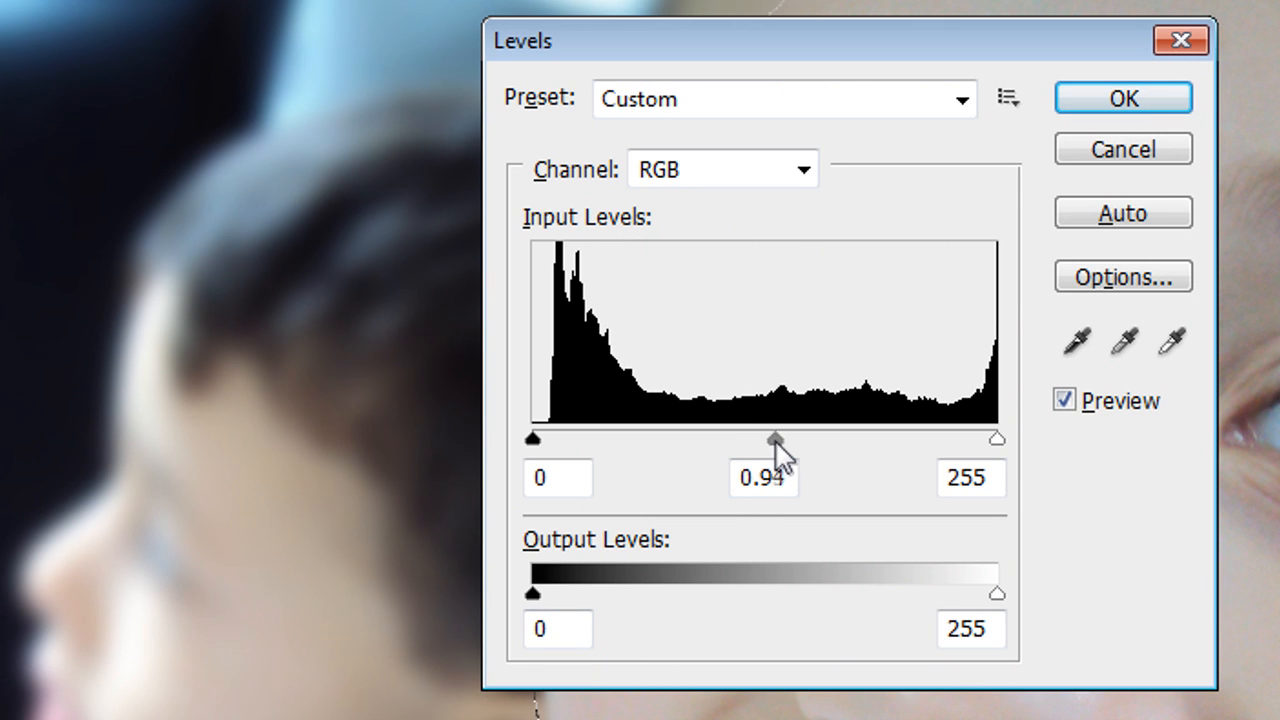
{"action": "left_click_drag", "start_coordinate": [778, 442], "coordinate": [784, 442]}
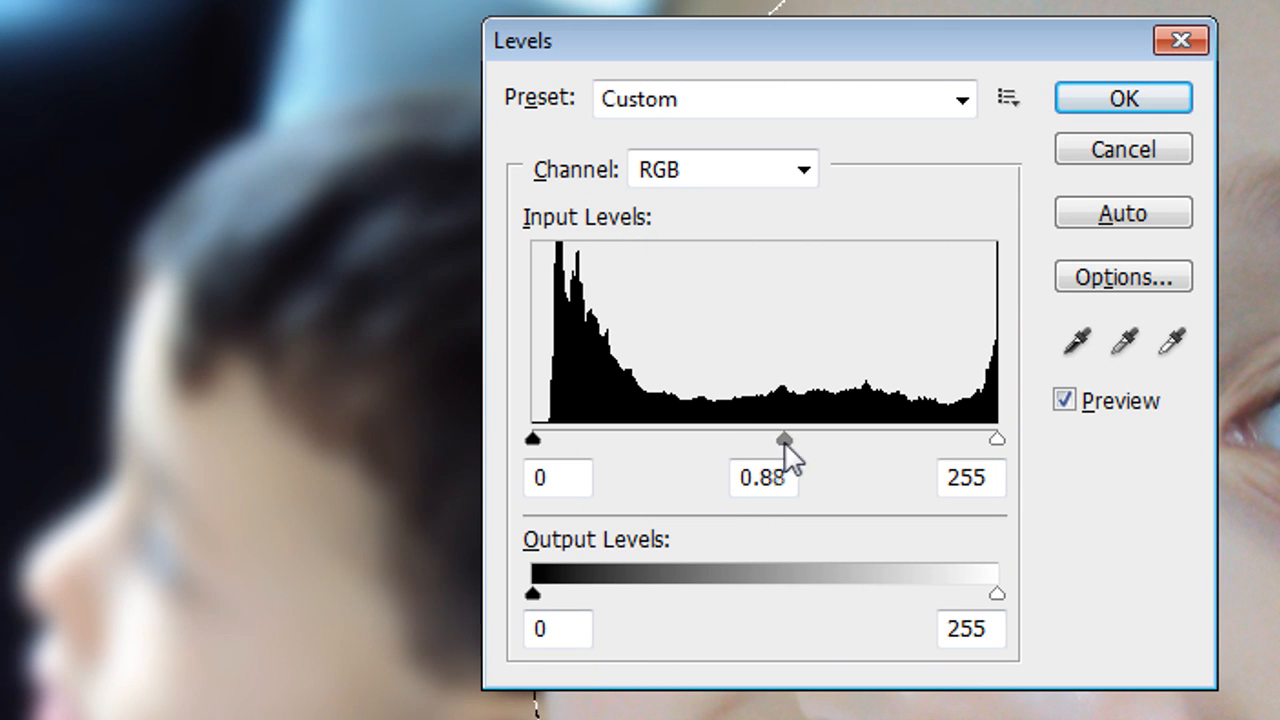
{"action": "left_click_drag", "start_coordinate": [784, 438], "coordinate": [784, 438]}
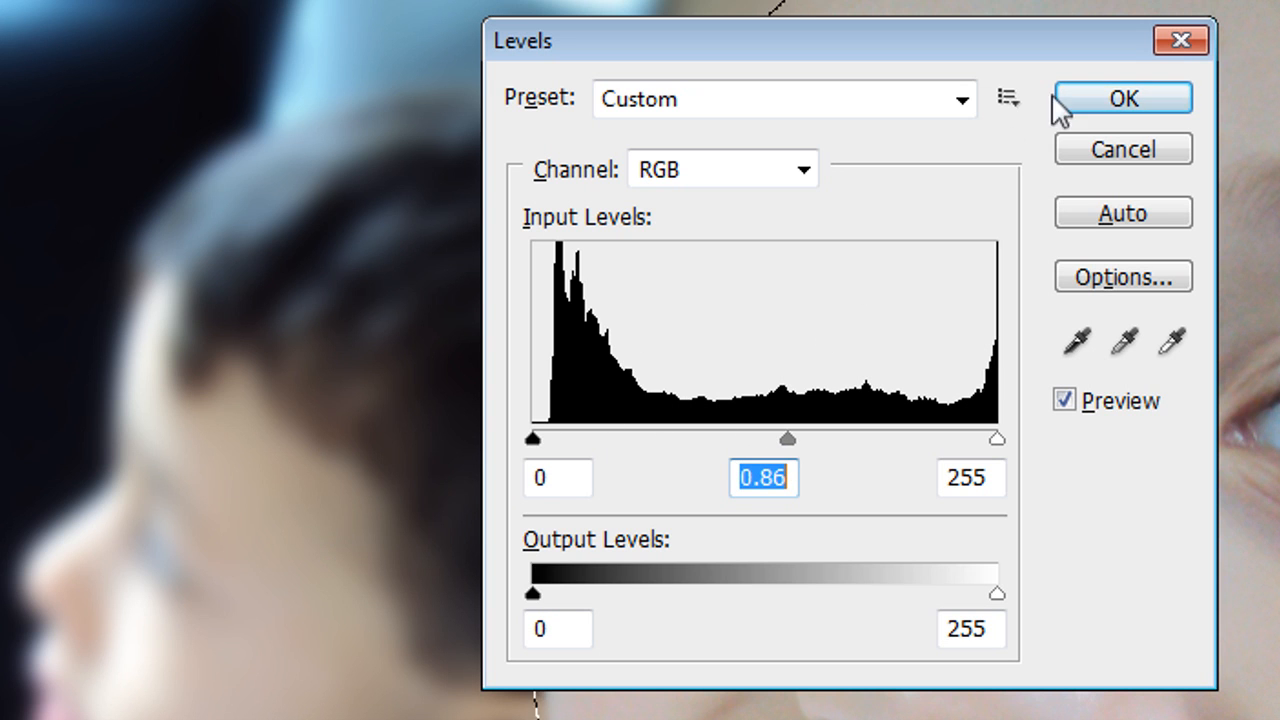
{"action": "left_click", "coordinate": [1122, 96]}
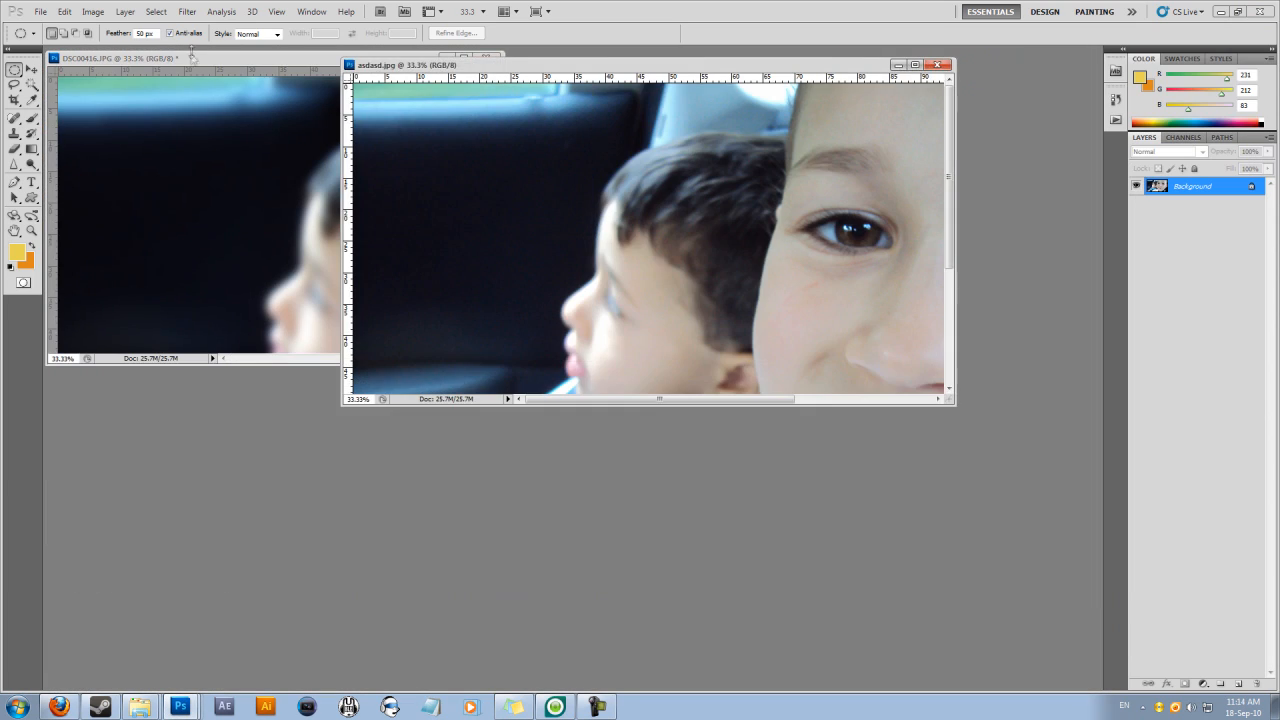
Arrange the edited photo beside the original for side-by-side comparison.
{"action": "left_click", "coordinate": [508, 12]}
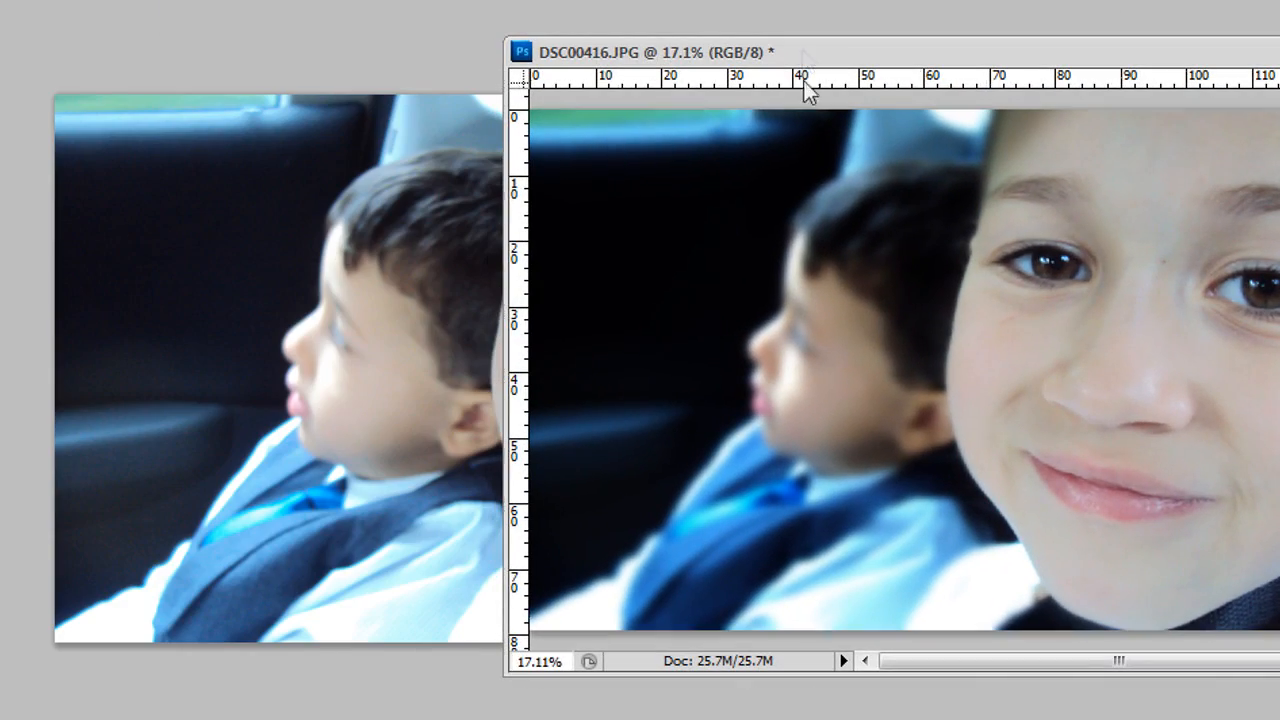
{"action": "mouse_move", "coordinate": [1024, 80]}
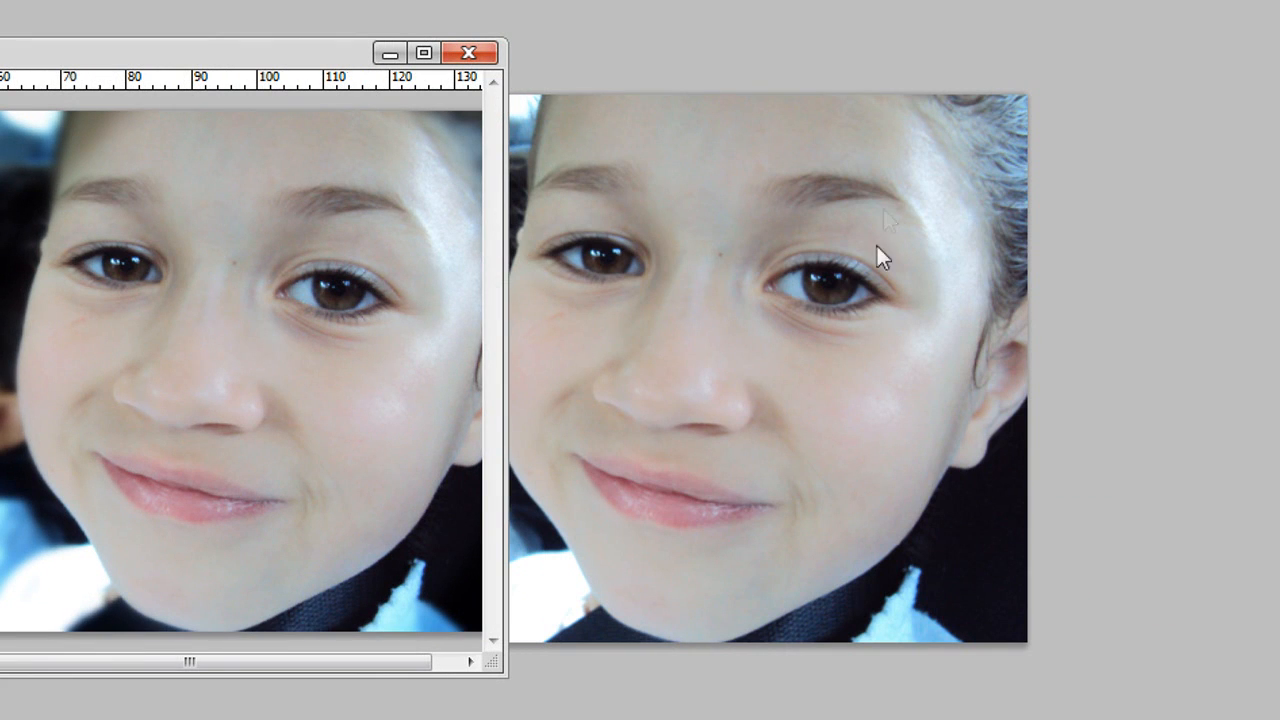
{"action": "mouse_move", "coordinate": [592, 390]}
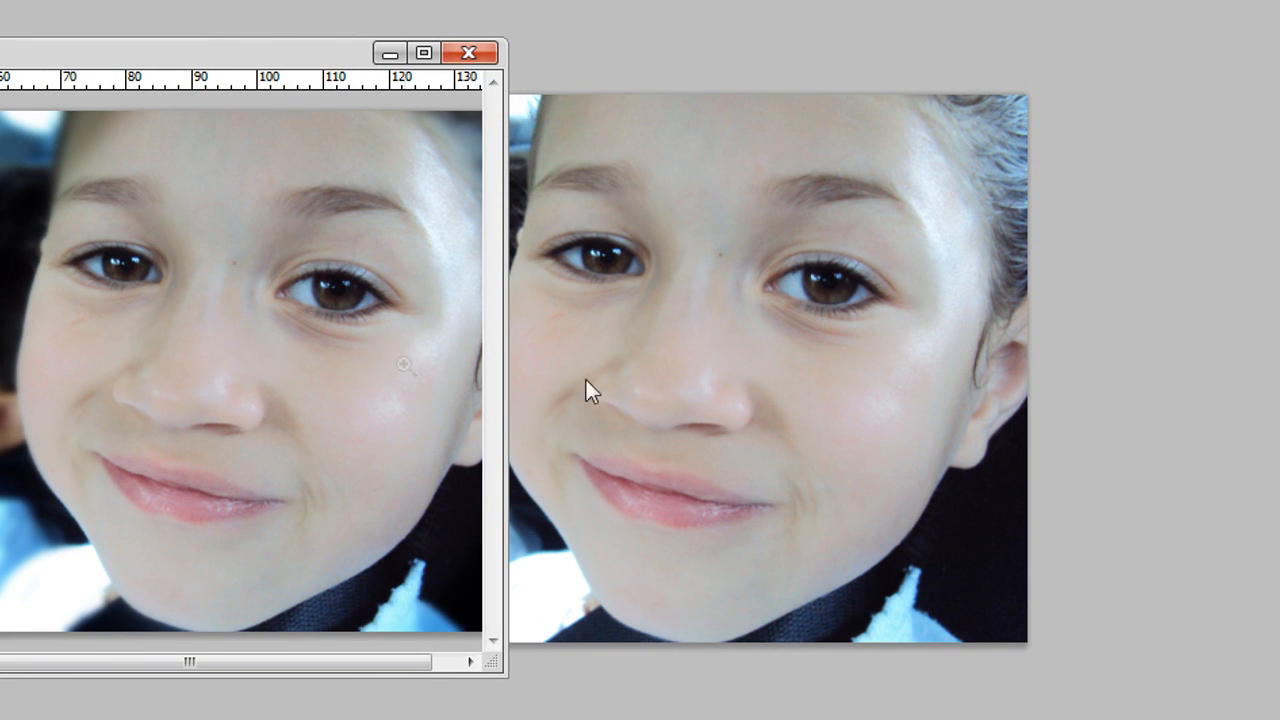